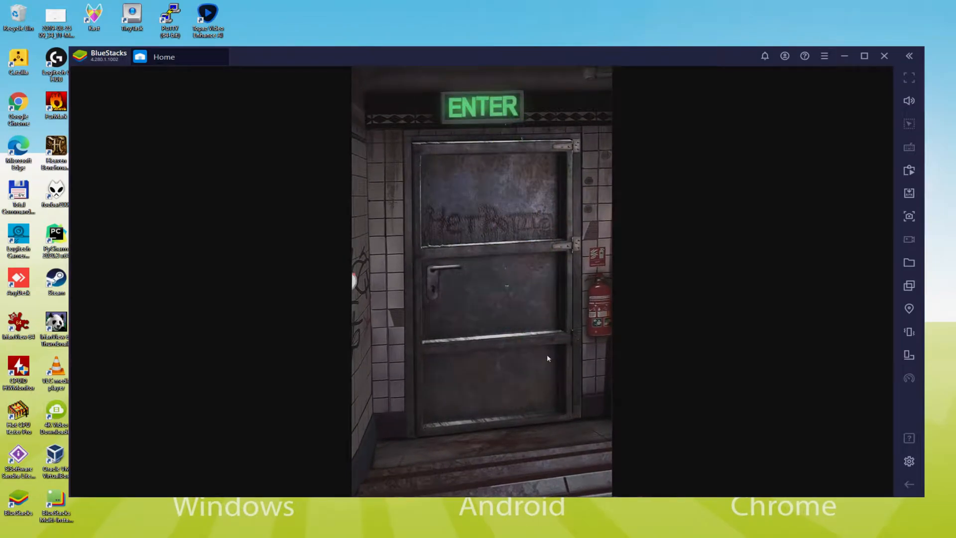
- Go to the Usitility tutorial's Download Game on PC link for Puzzles & Survival
click(884, 55)
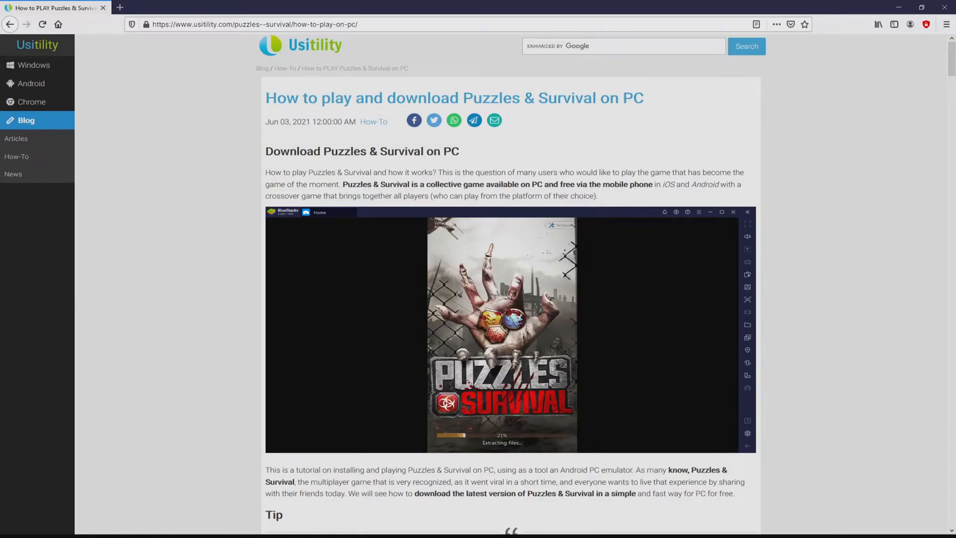
scroll(down, 3)
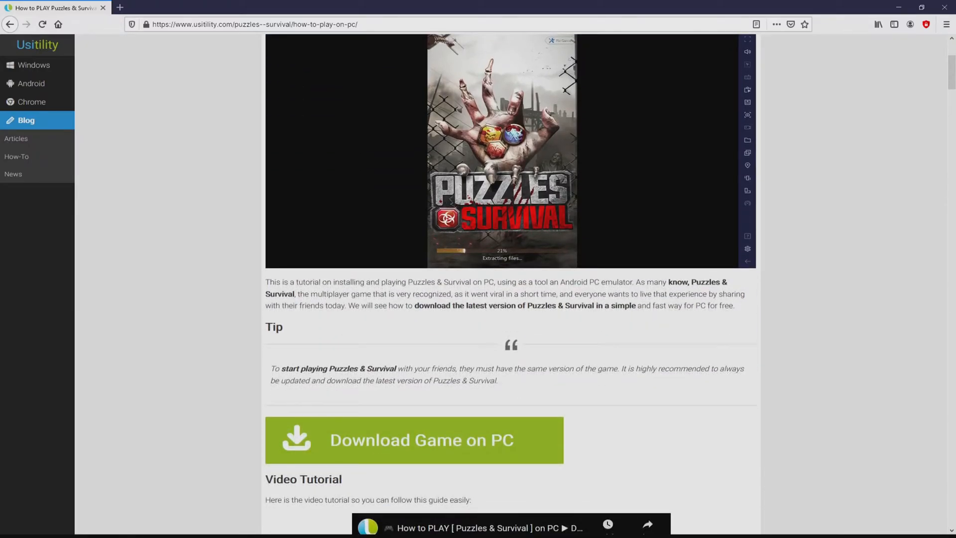
click(415, 439)
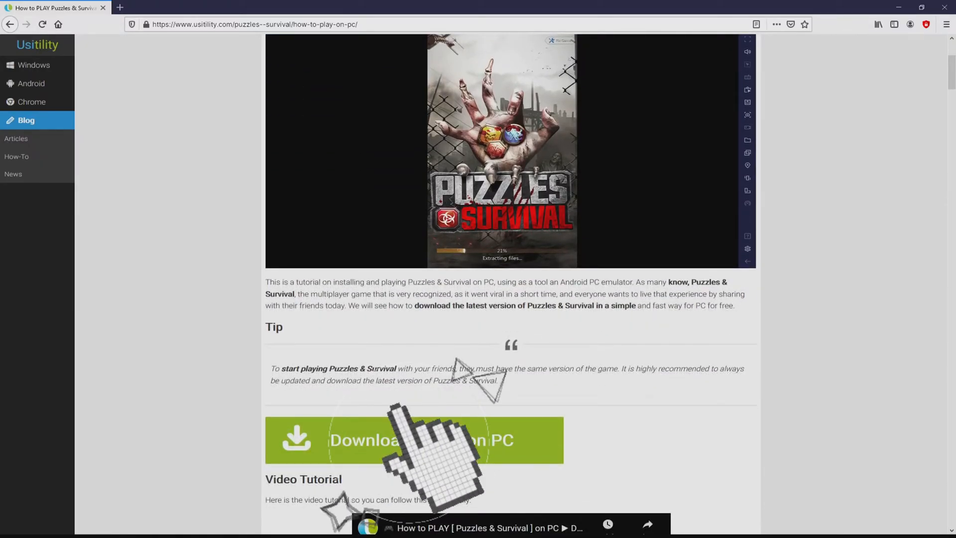
- Review the Rerolling and Multi Instance Sync features, then choose Play on BlueStacks 4
click(413, 439)
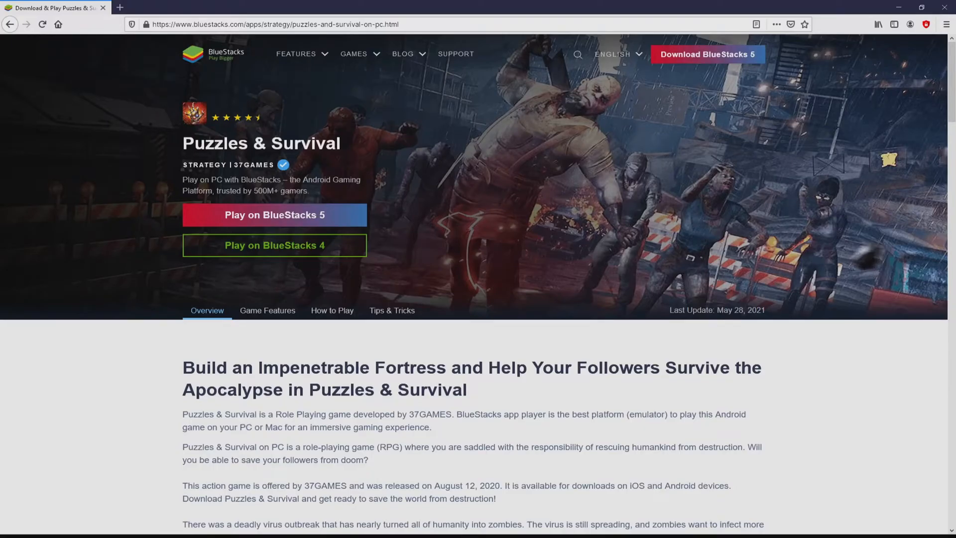
scroll(down, 3)
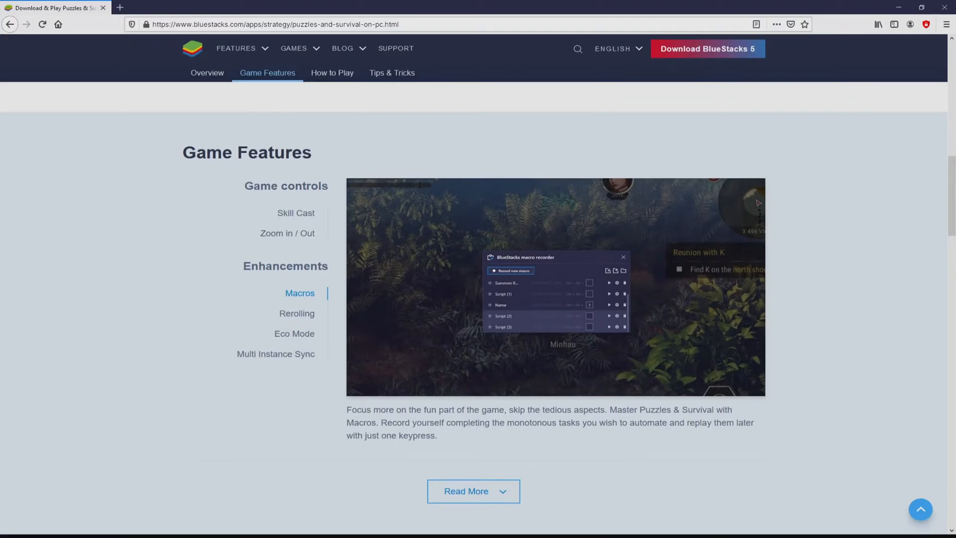
click(297, 314)
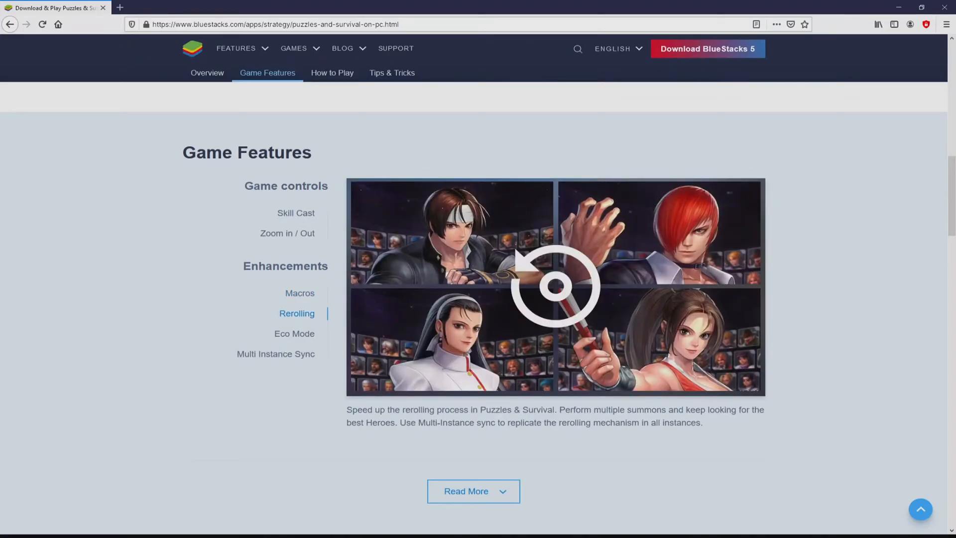
click(275, 354)
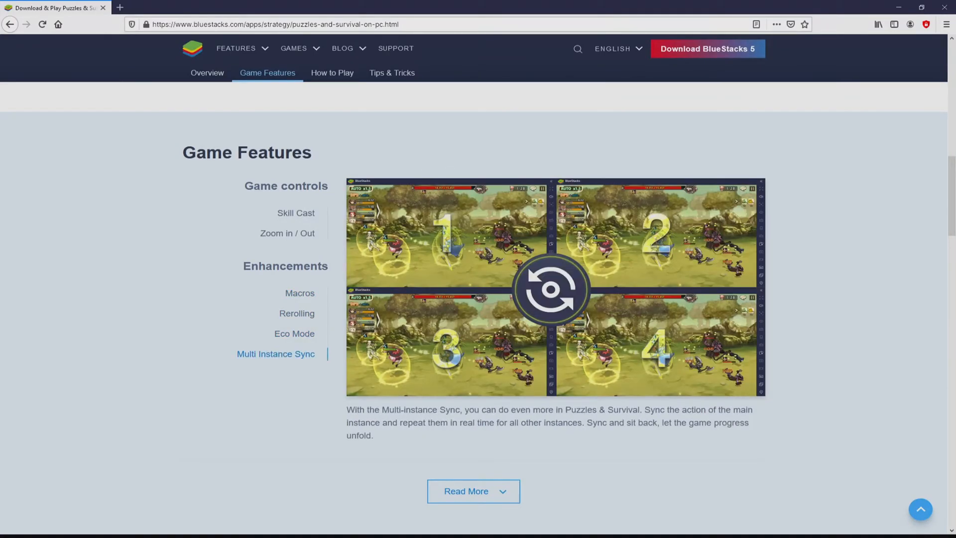
scroll(up, 3)
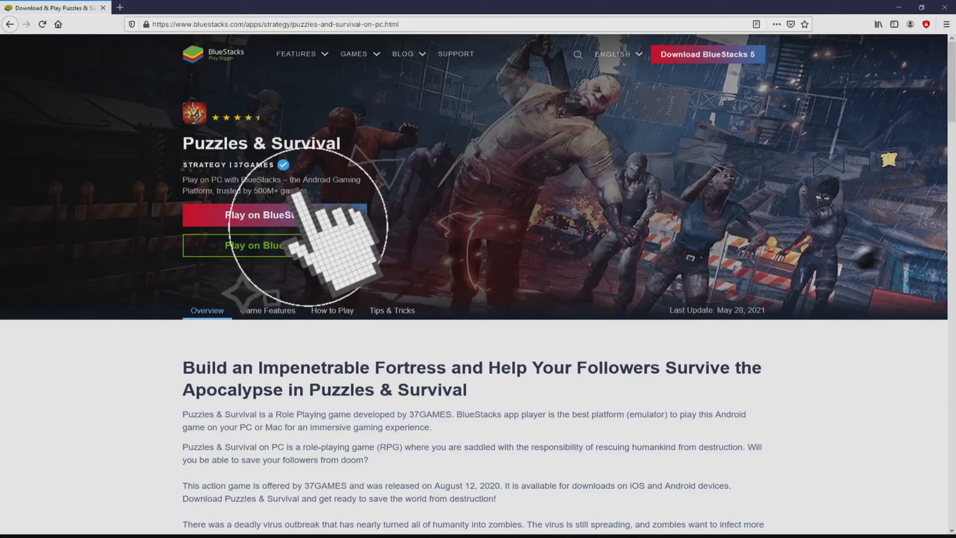
click(274, 215)
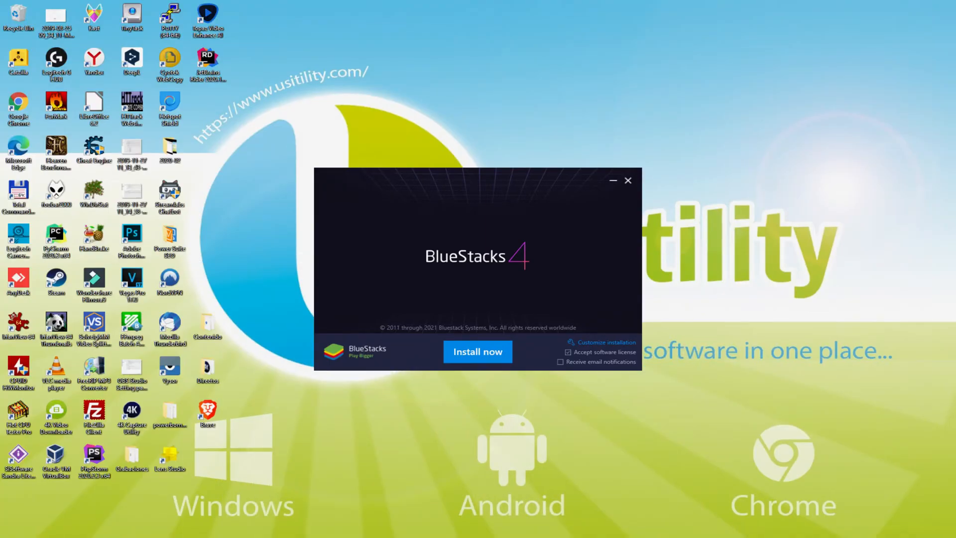
- Accept the software license and start the BlueStacks 4 installation with Install now
click(477, 352)
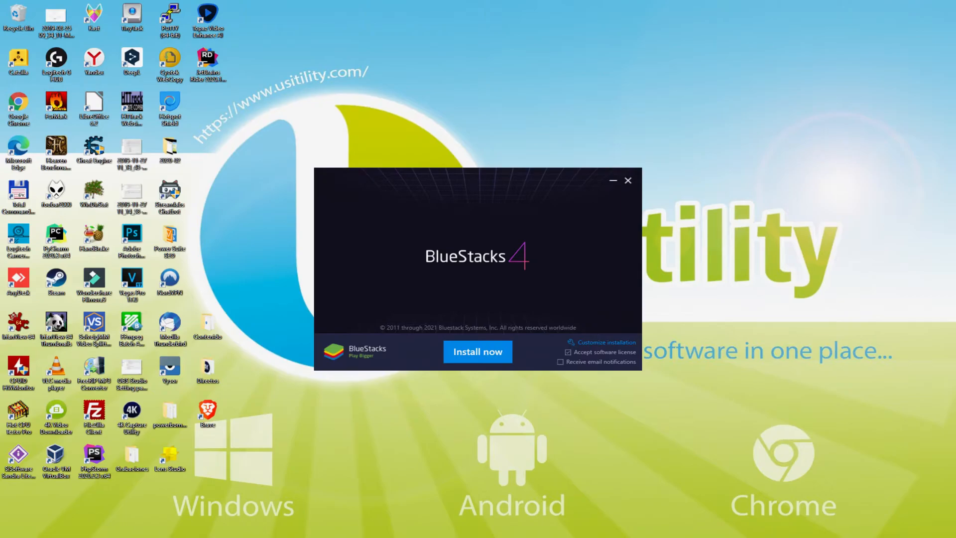
mouse_move(609, 339)
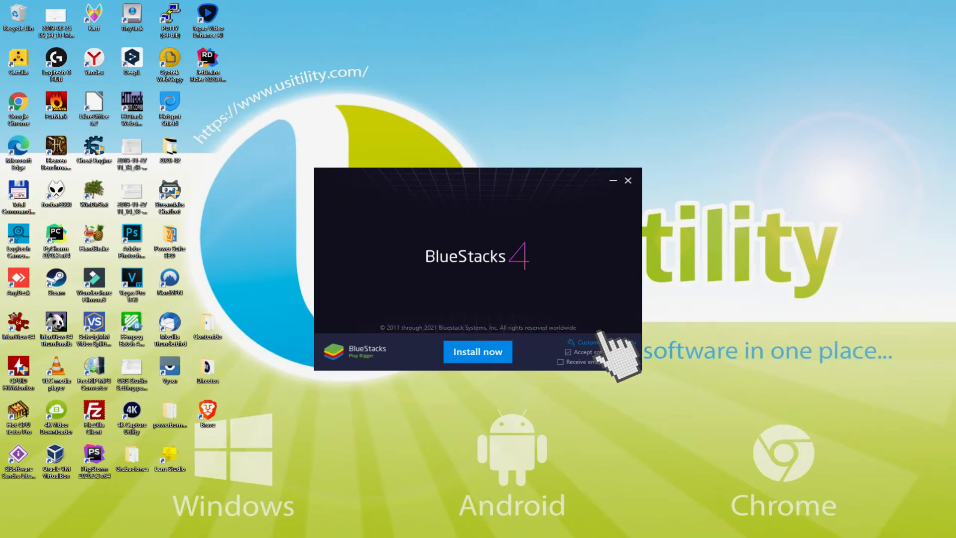
click(588, 342)
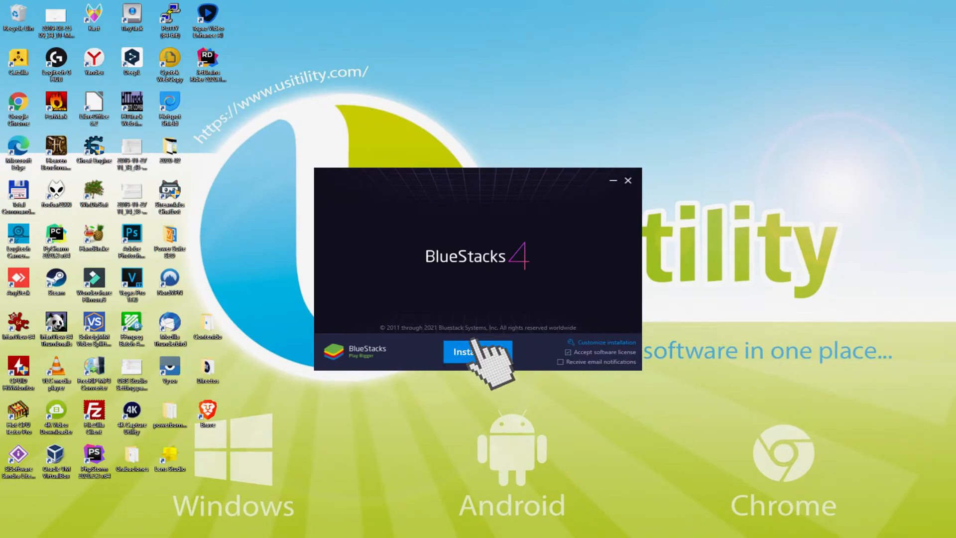
click(478, 351)
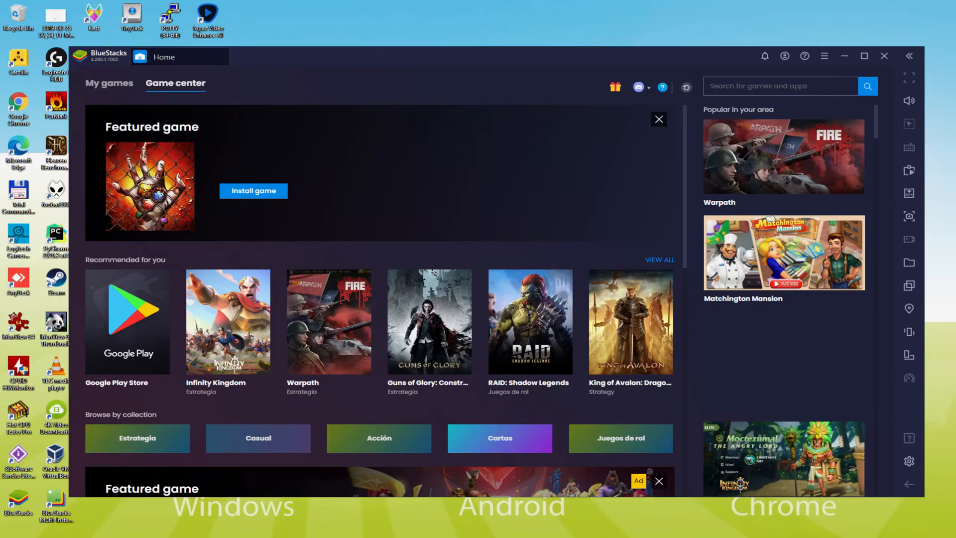
- Launch Google Play Store from the Game Center and choose Sign in on the popup
click(127, 322)
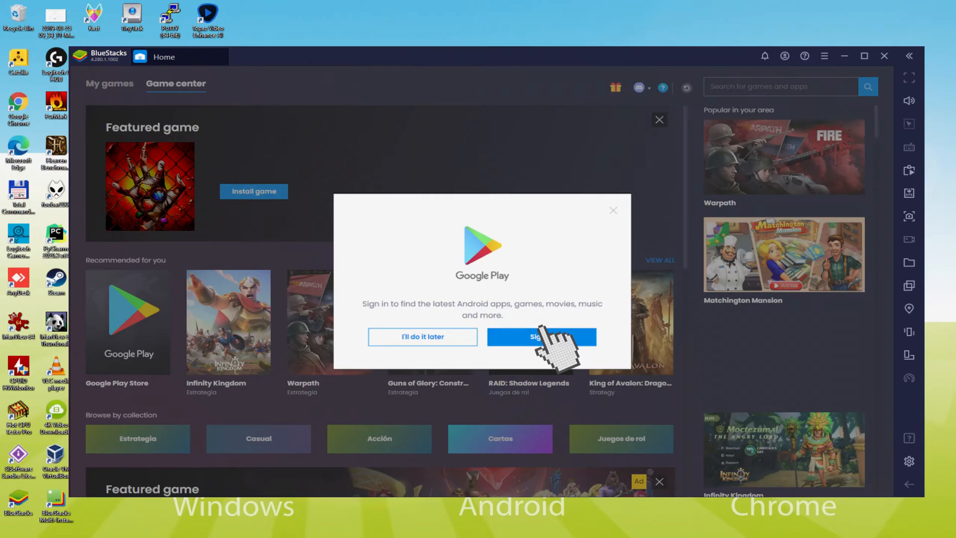
click(540, 337)
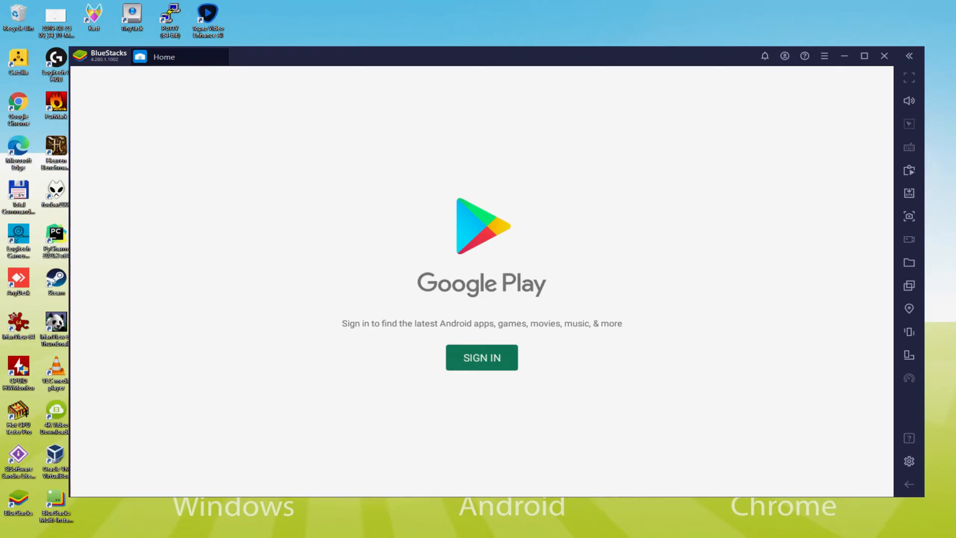
mouse_move(482, 366)
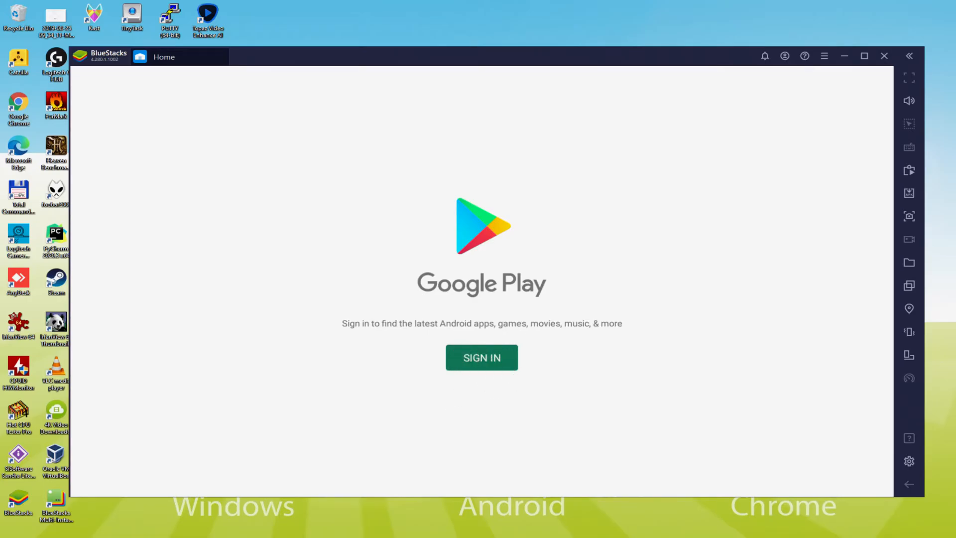
- Sign in with the Google account email and agree to the Google terms of service
click(481, 357)
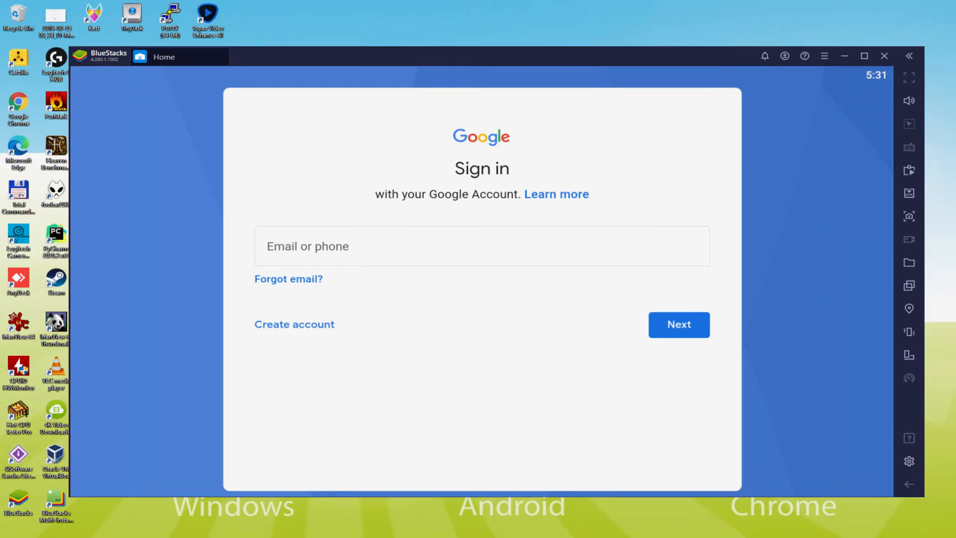
click(679, 324)
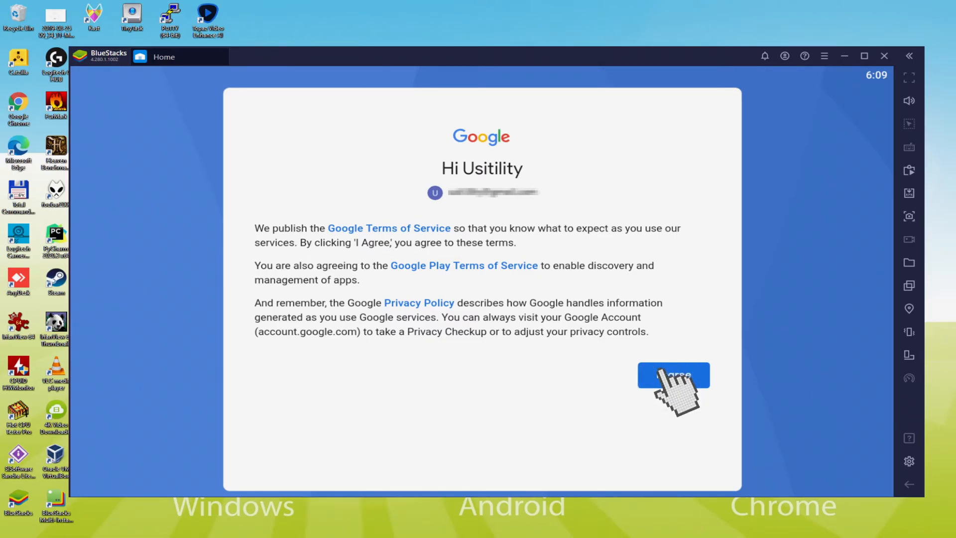
click(673, 374)
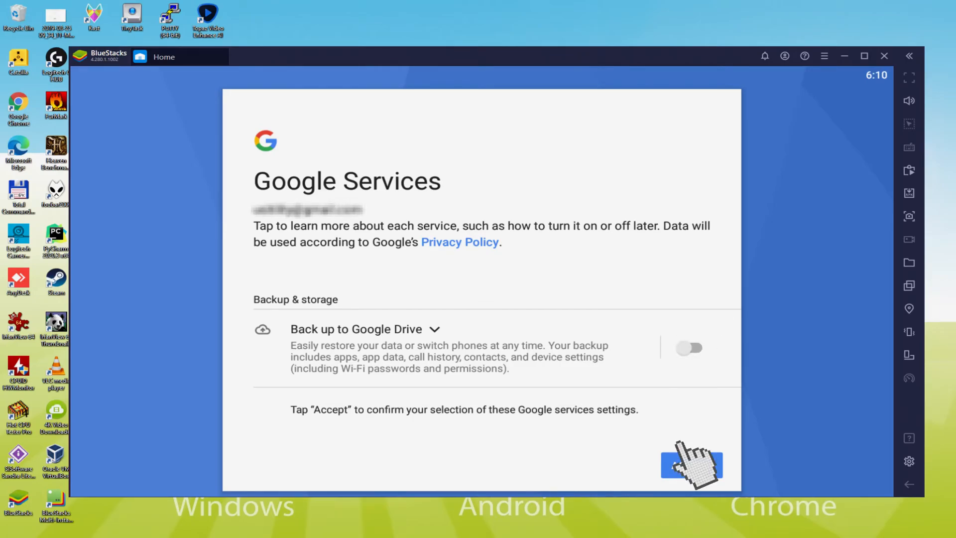
- Accept the Google Services settings and go to Install game for the featured Puzzles & Survival
click(691, 465)
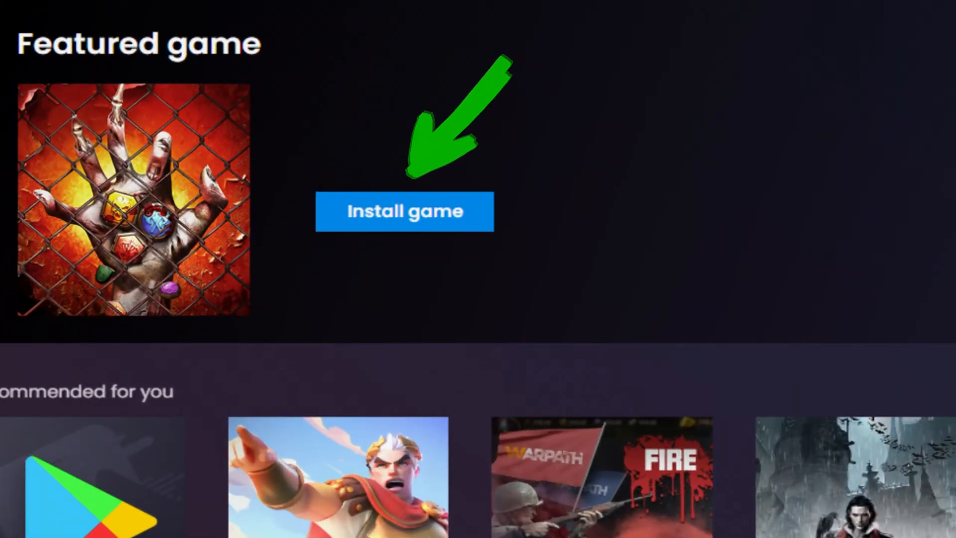
click(404, 211)
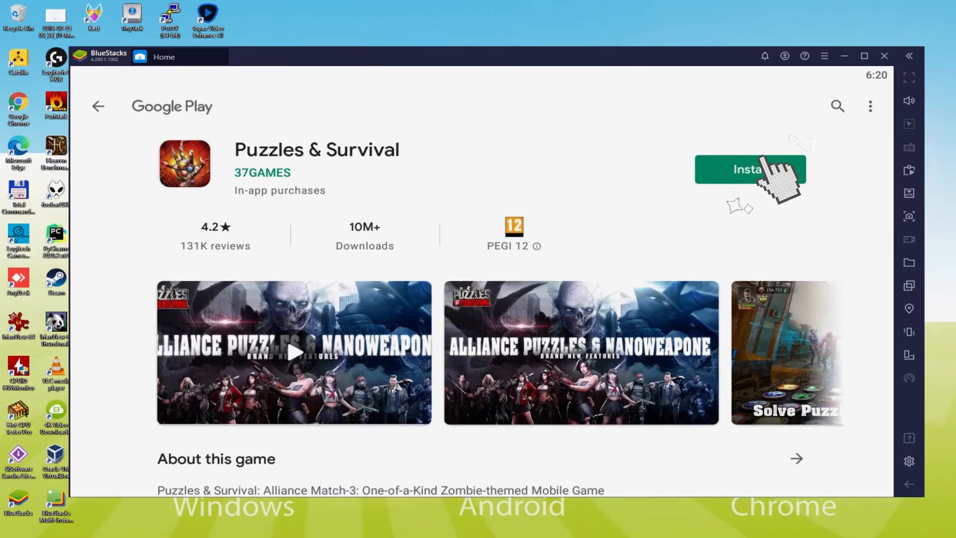
- Install Puzzles & Survival from its Play Store page and return to the Game Center home
click(749, 170)
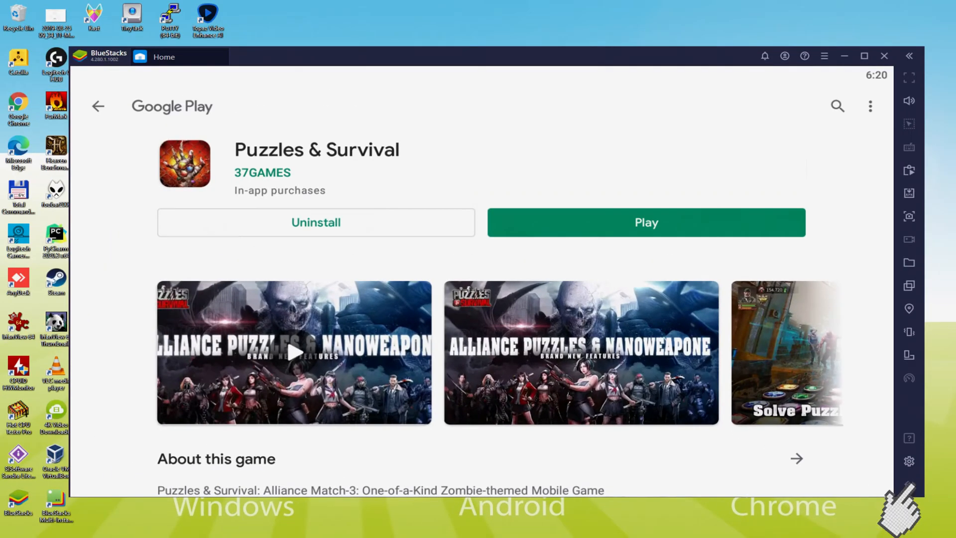
click(99, 106)
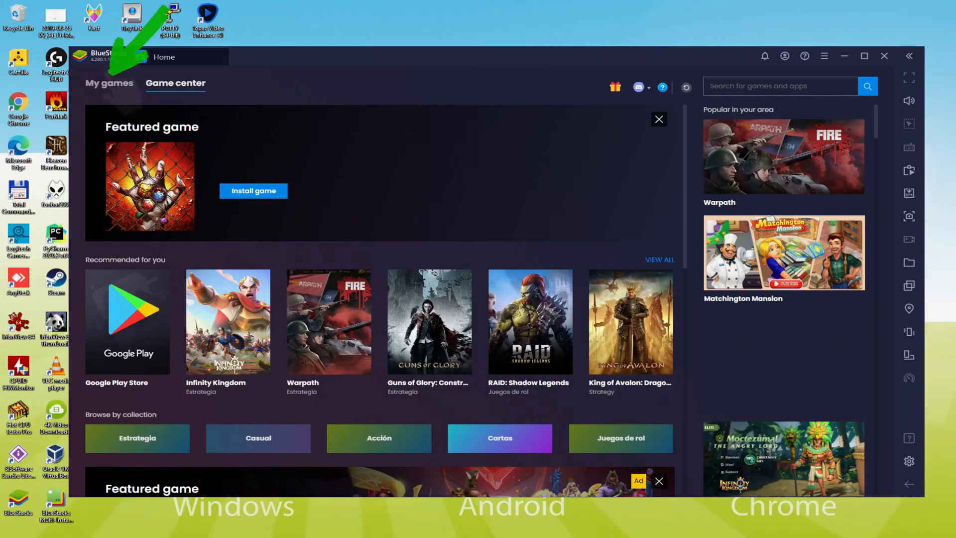
- Go to My games to launch Puzzles & Survival
click(110, 84)
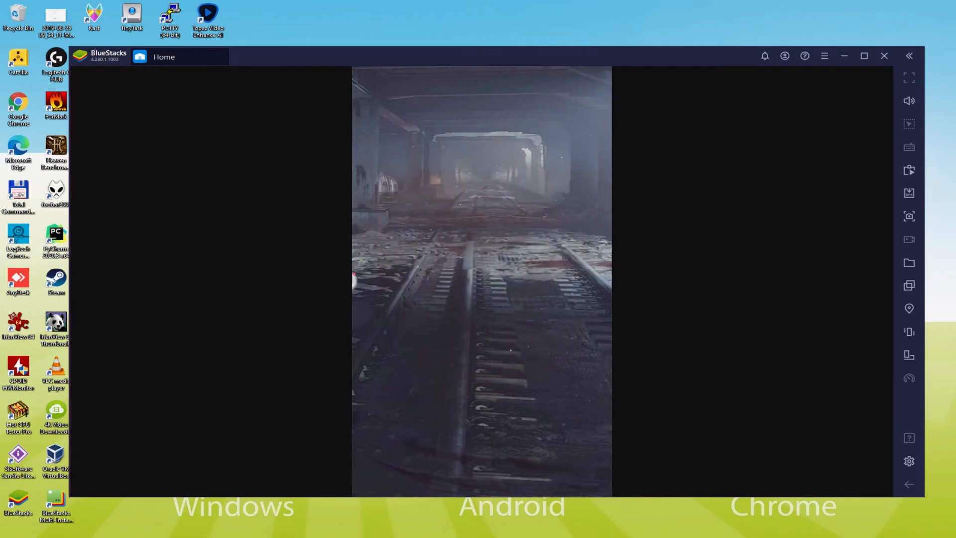
- Toggle the BlueStacks window maximize and keyboard controls while the intro plays
click(864, 56)
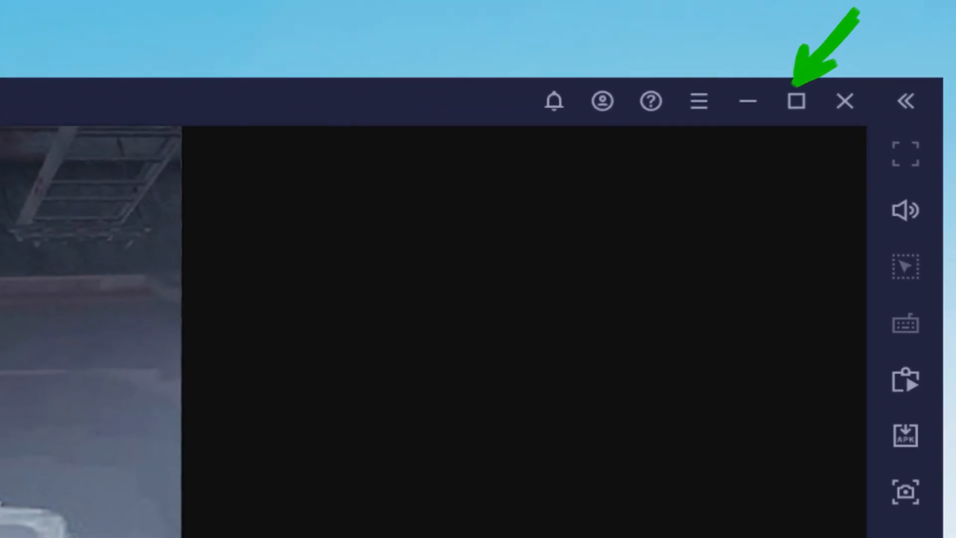
click(796, 100)
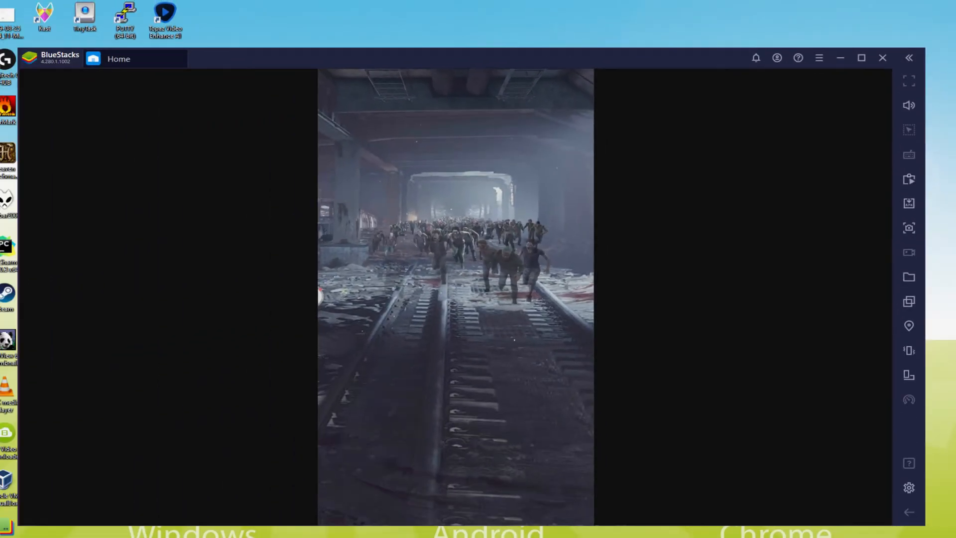
click(862, 58)
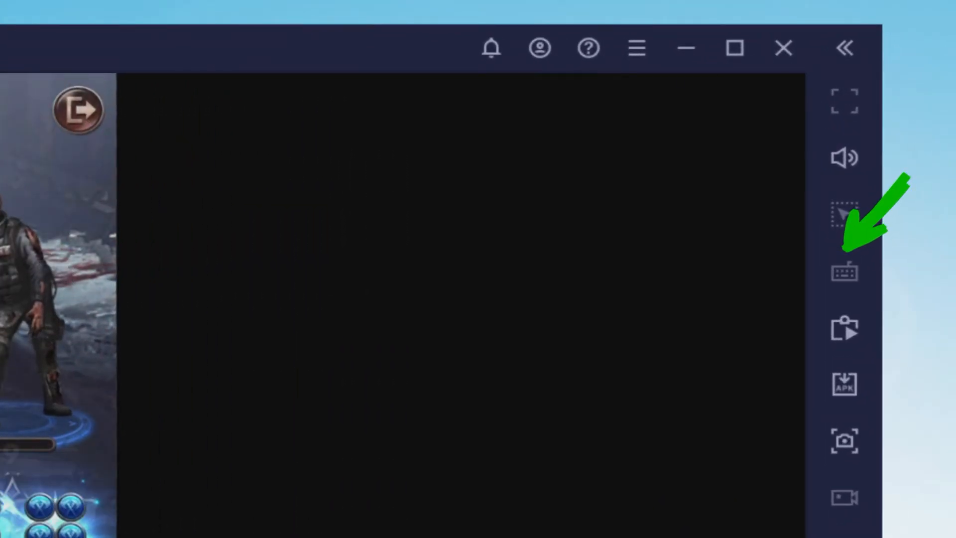
- Choose Save her at the story decision about the woman
click(844, 271)
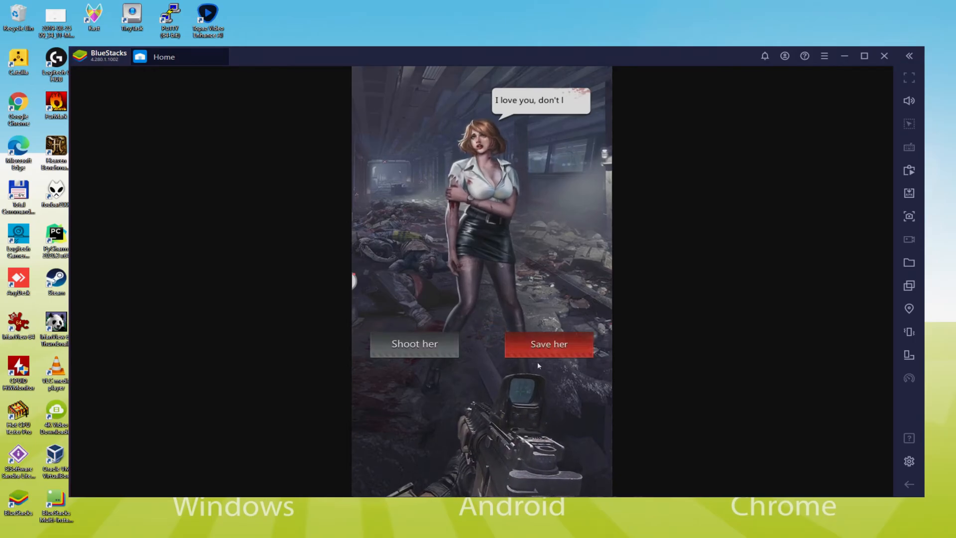
click(548, 344)
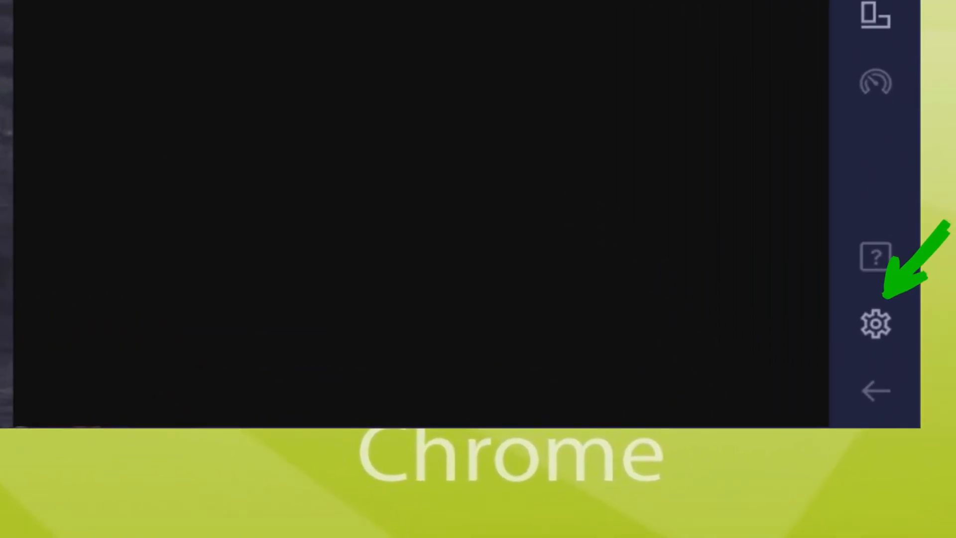
- Review the emulator Preferences in Settings and close them before the serpent boss battle
click(877, 323)
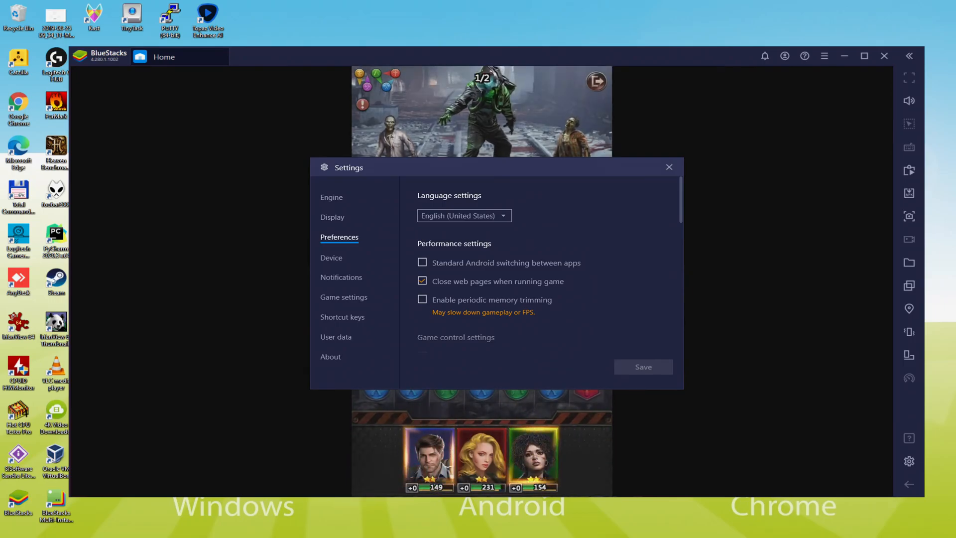
click(669, 167)
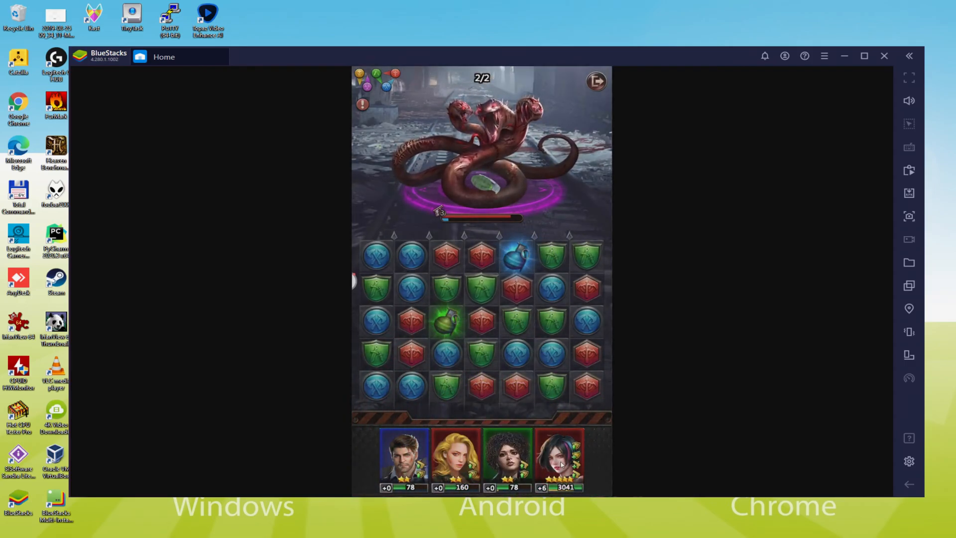
- Swap the green shield tile with the adjacent red tile to land a combo on the serpent boss
click(482, 288)
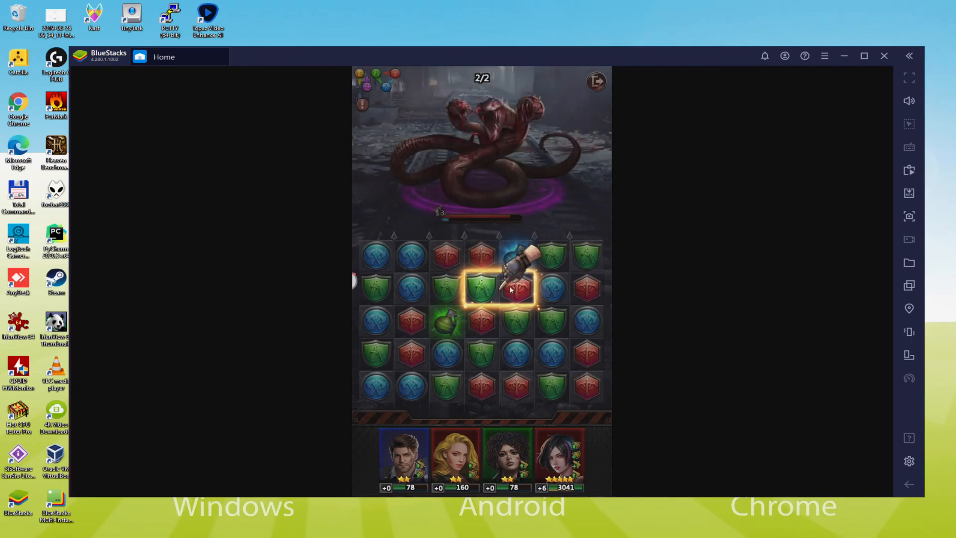
click(482, 287)
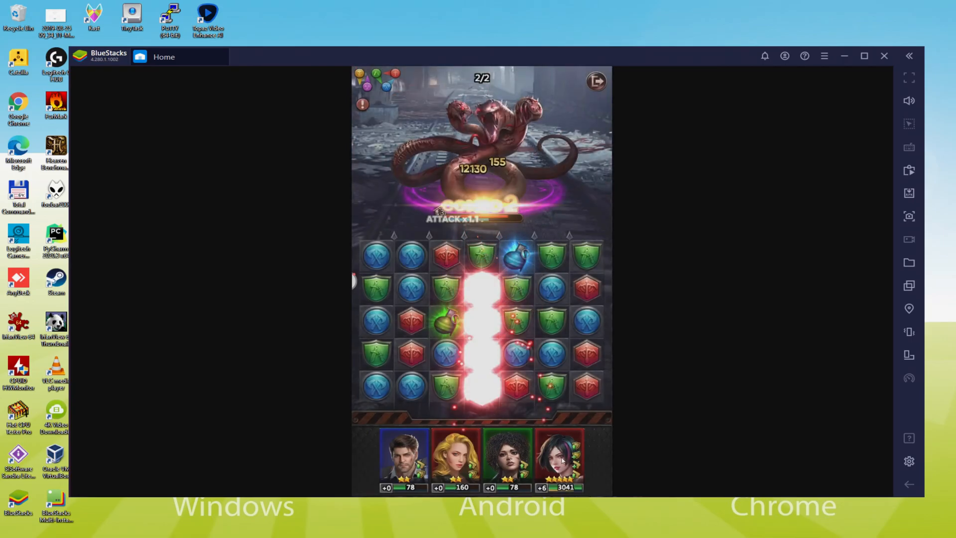